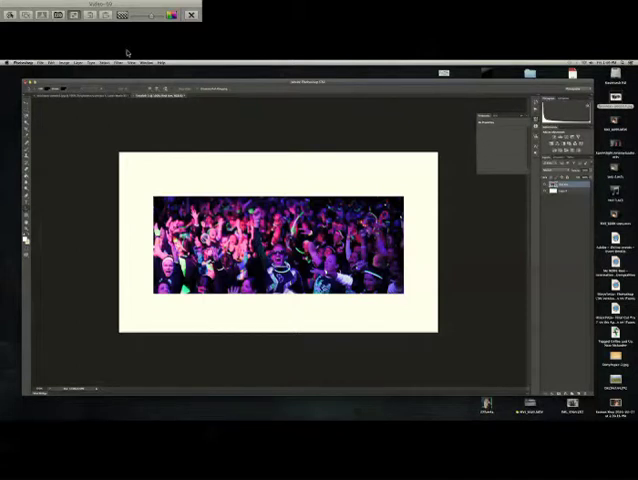
Run Filter > Pixelate > Facet on the crowd photo layer
left_click(121, 63)
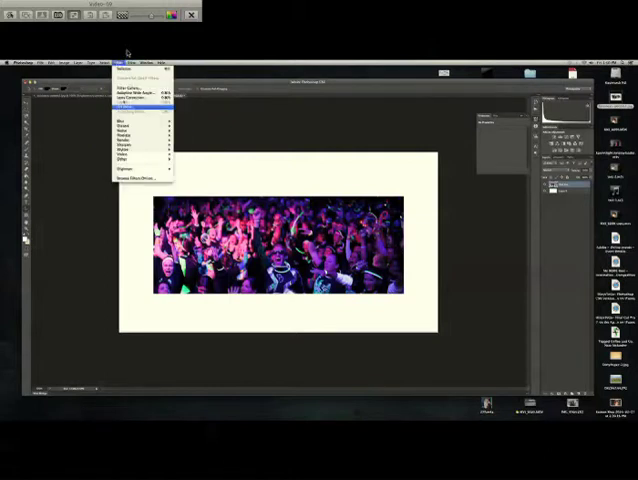
mouse_move(128, 130)
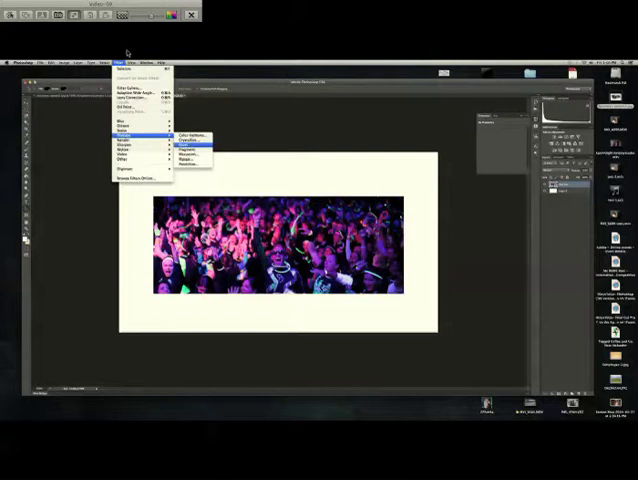
left_click(188, 140)
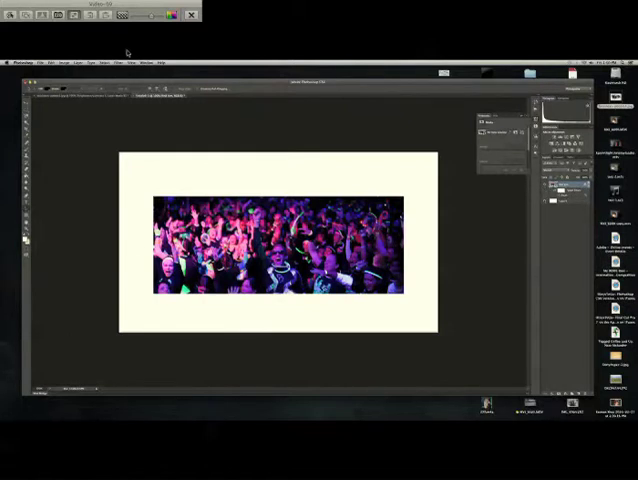
left_click(121, 62)
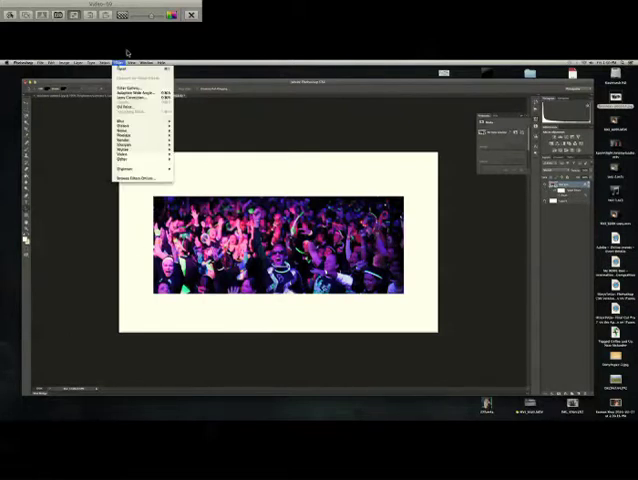
mouse_move(125, 148)
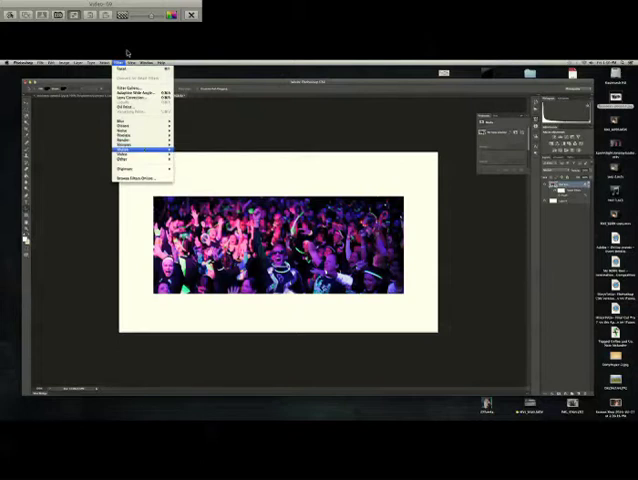